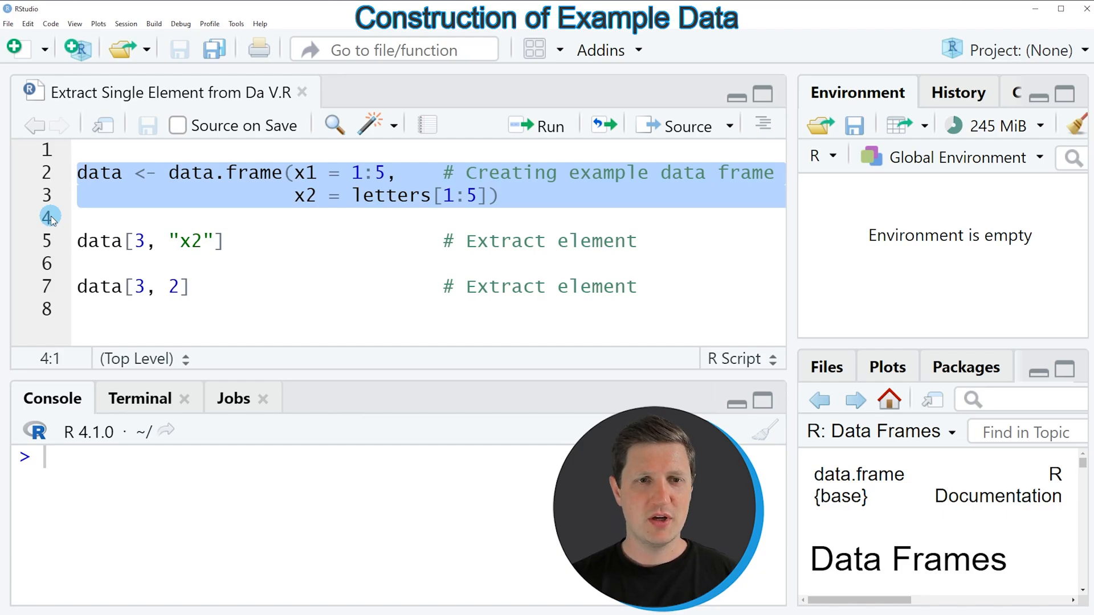
# - Run lines 2-3 to create the data frame 'data' with columns x1 and x2
pyautogui.click(538, 126)
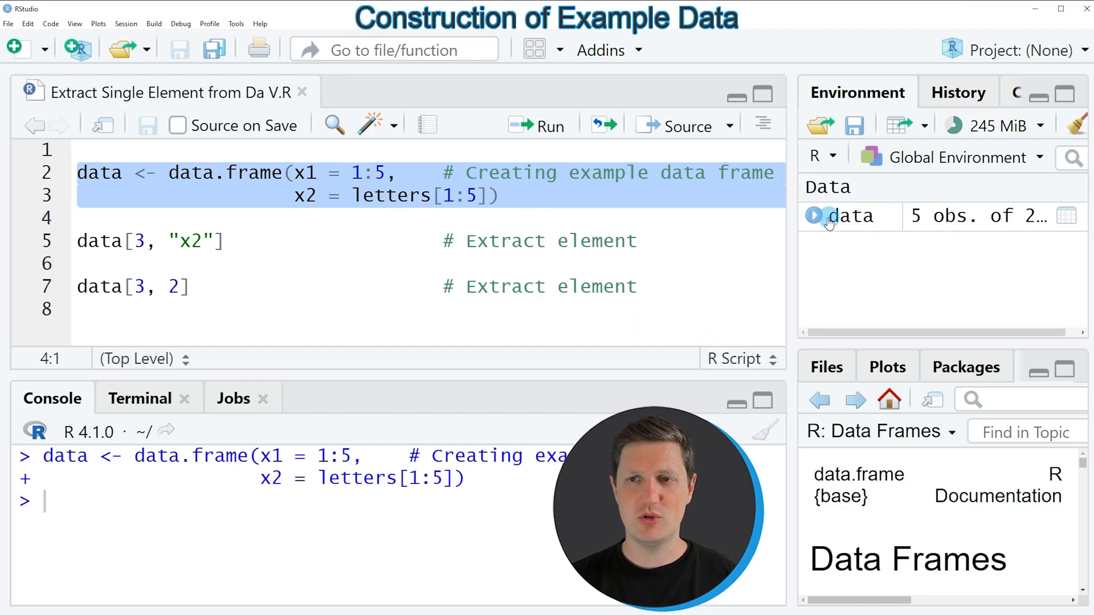
pyautogui.moveTo(872, 217)
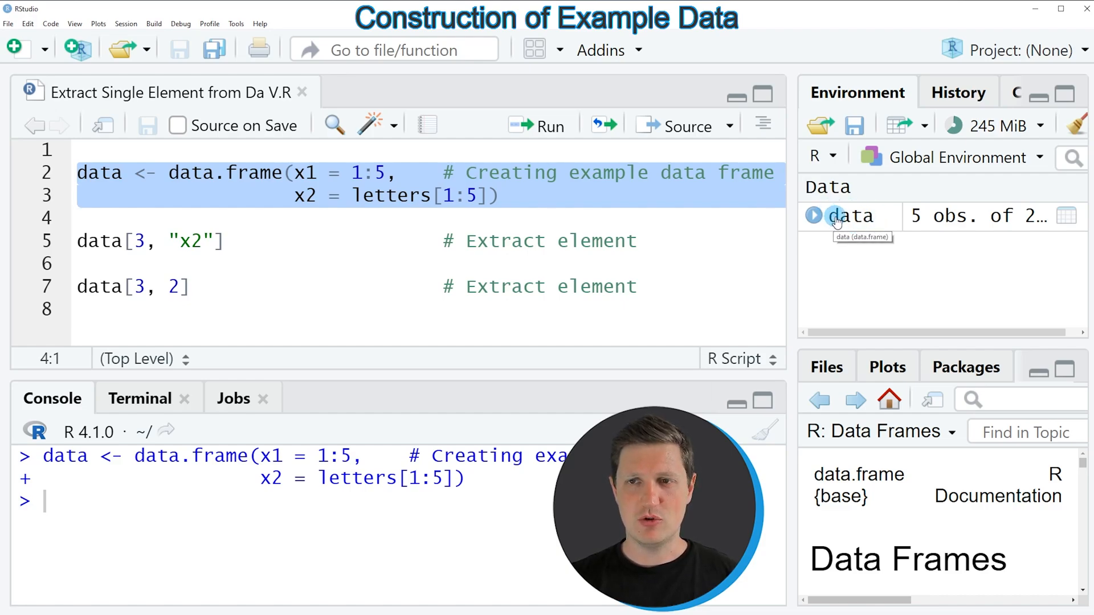
# - View 'data' as a table showing x1 values 1-5 beside letters a-e, then return to the script
pyautogui.click(849, 215)
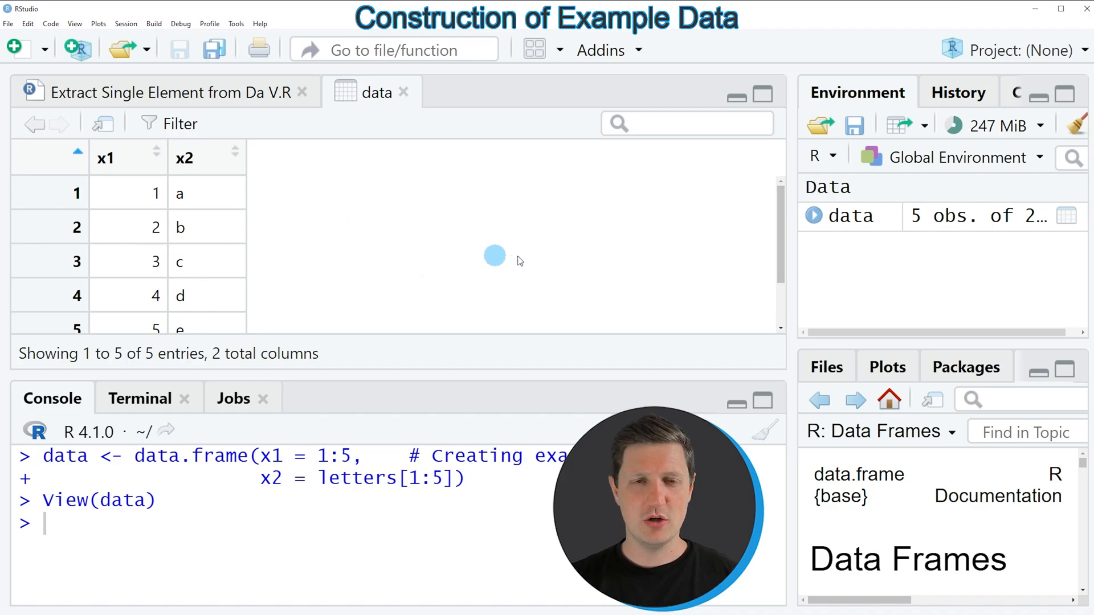
pyautogui.scroll(-3)
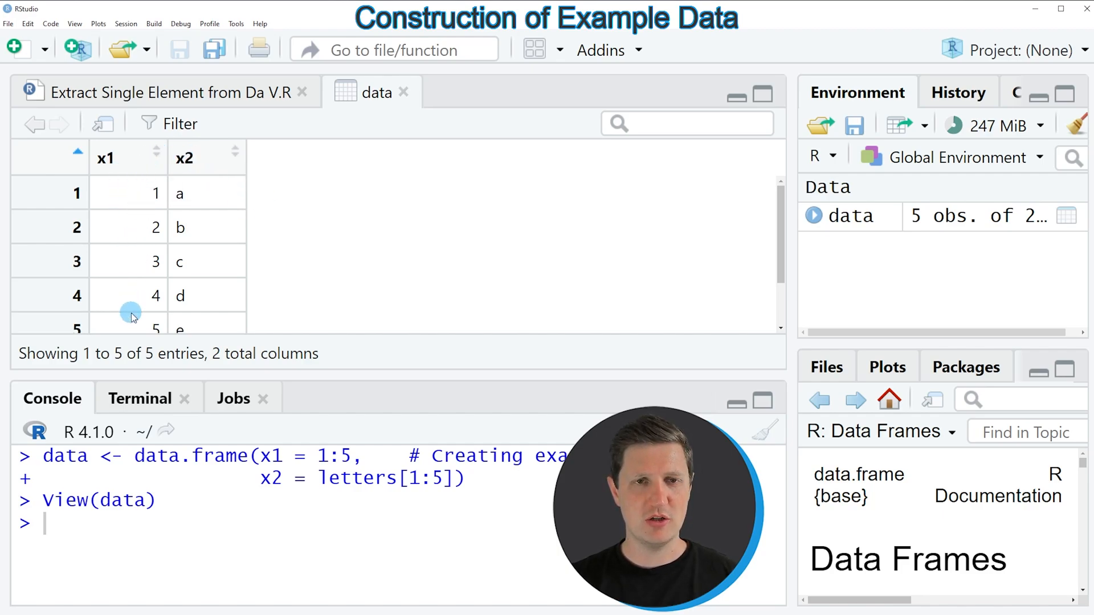
pyautogui.moveTo(214, 240)
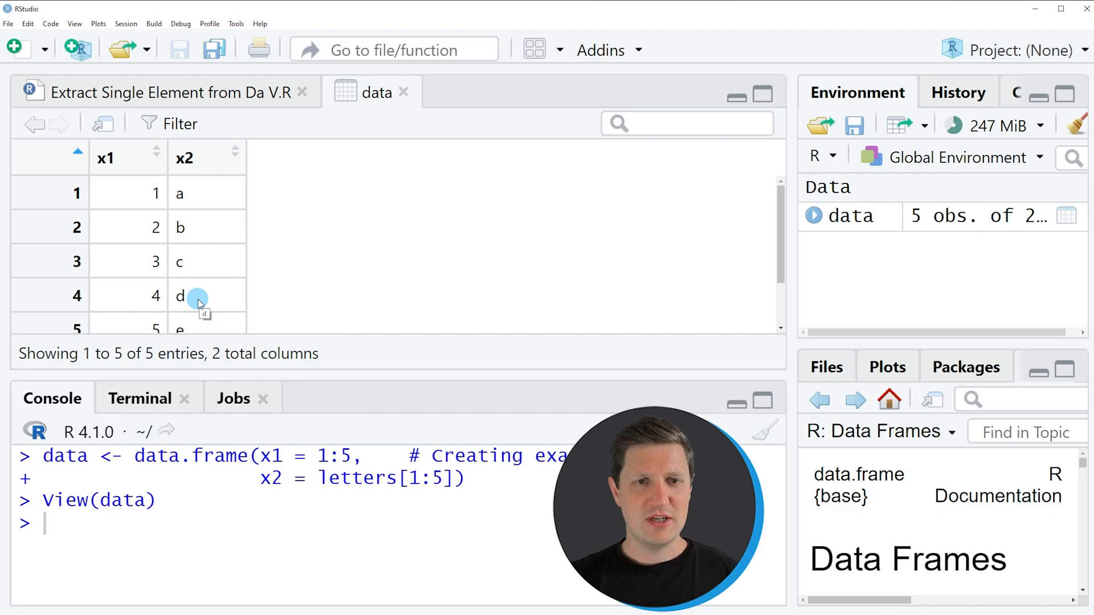
pyautogui.click(176, 92)
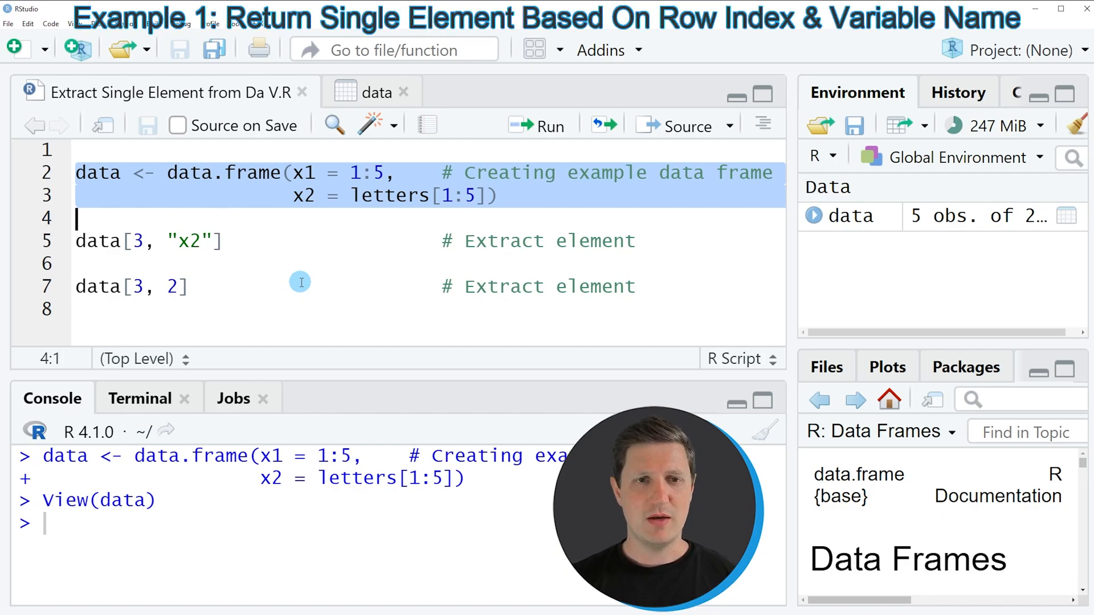
pyautogui.moveTo(46, 241)
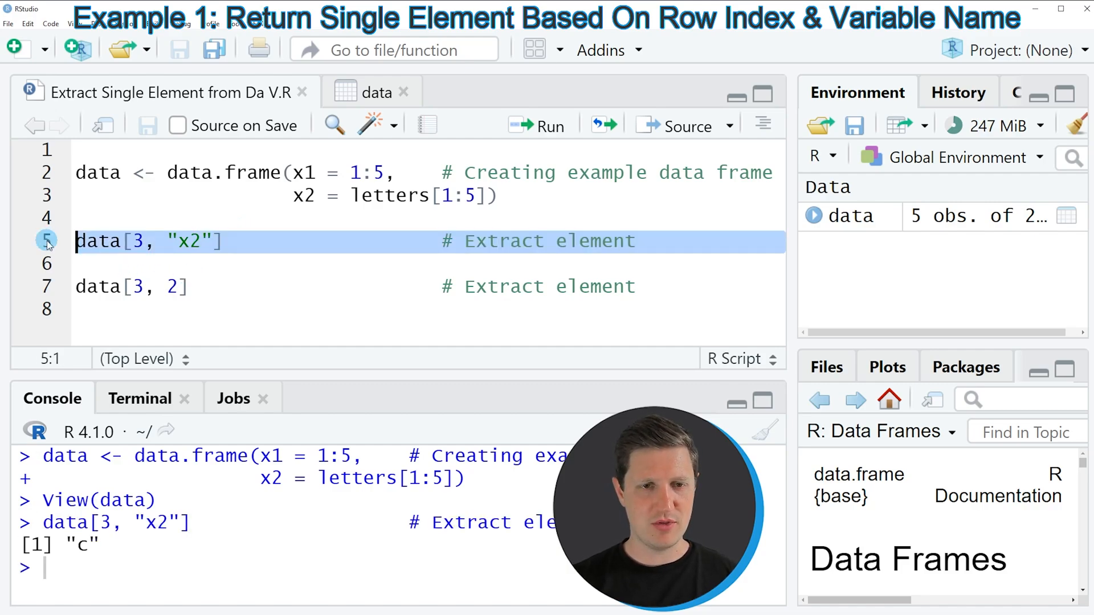
# - Highlight the console output "c" and reopen the data table to check row 3 of x2
pyautogui.doubleClick(82, 545)
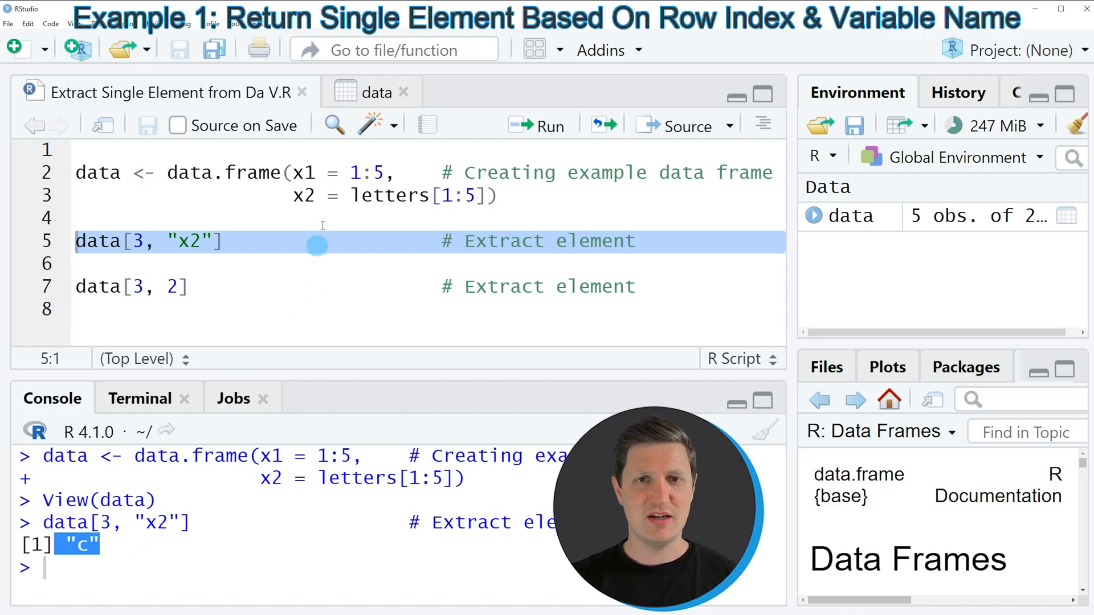
pyautogui.click(373, 91)
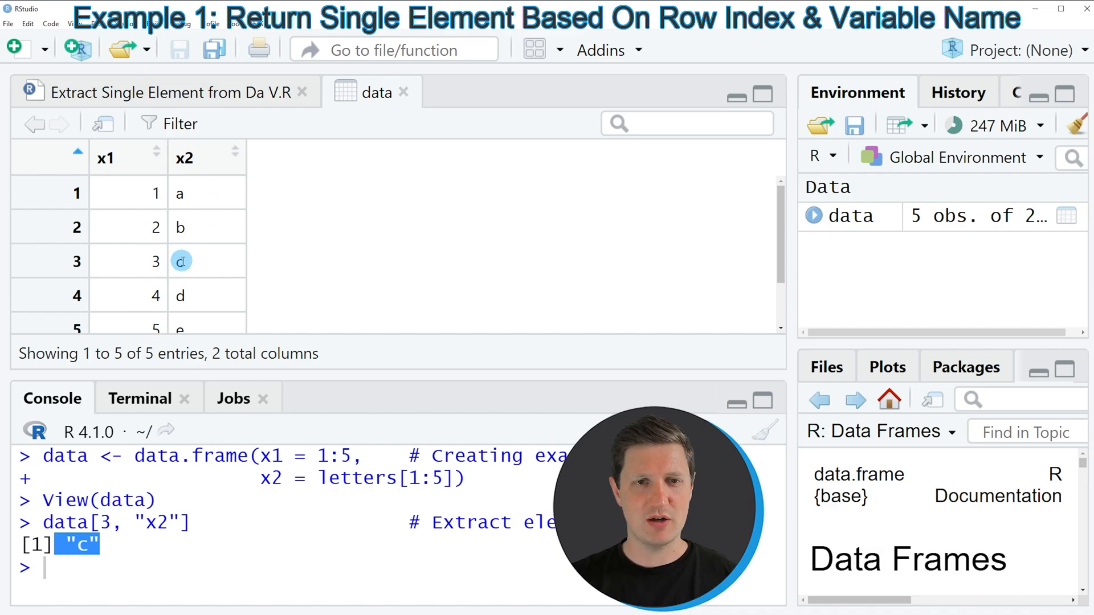
pyautogui.moveTo(183, 260)
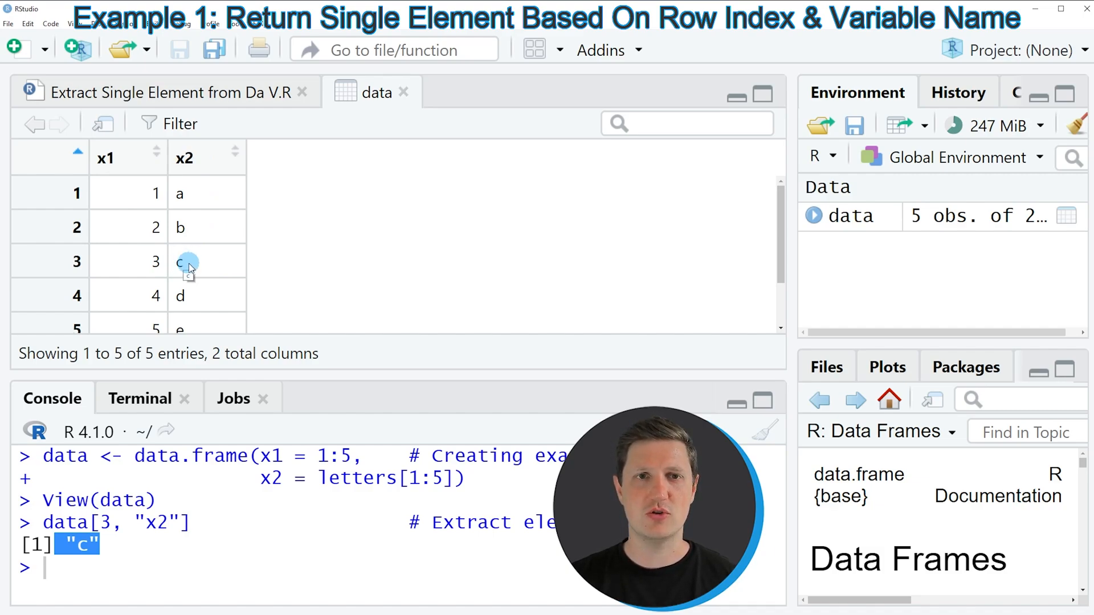
# - Return to the script and highlight the column name x2 in data[3, "x2"]
pyautogui.click(168, 91)
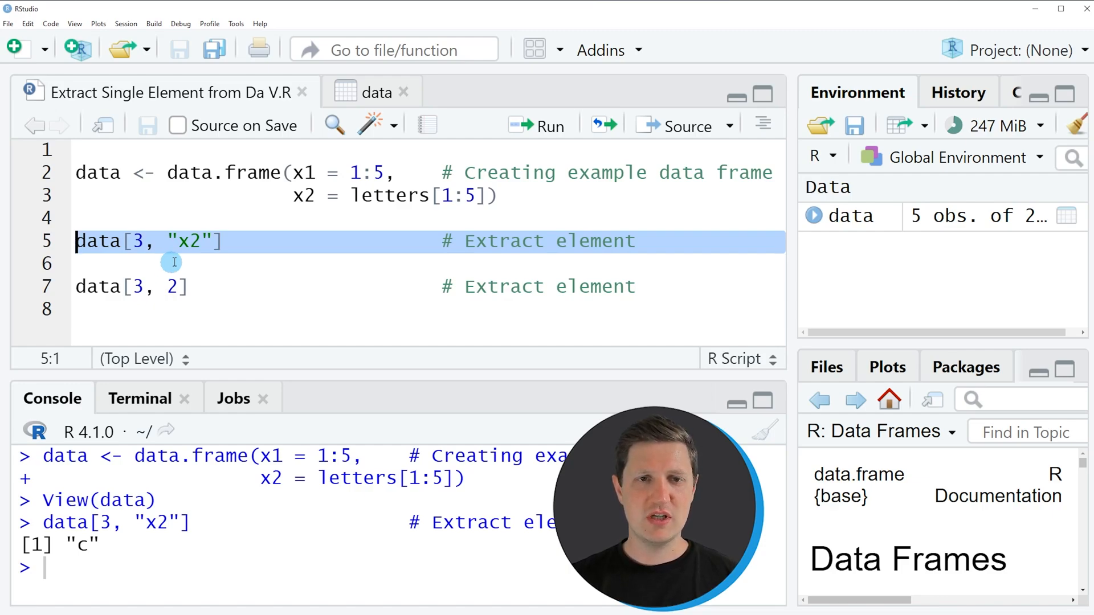
pyautogui.doubleClick(189, 241)
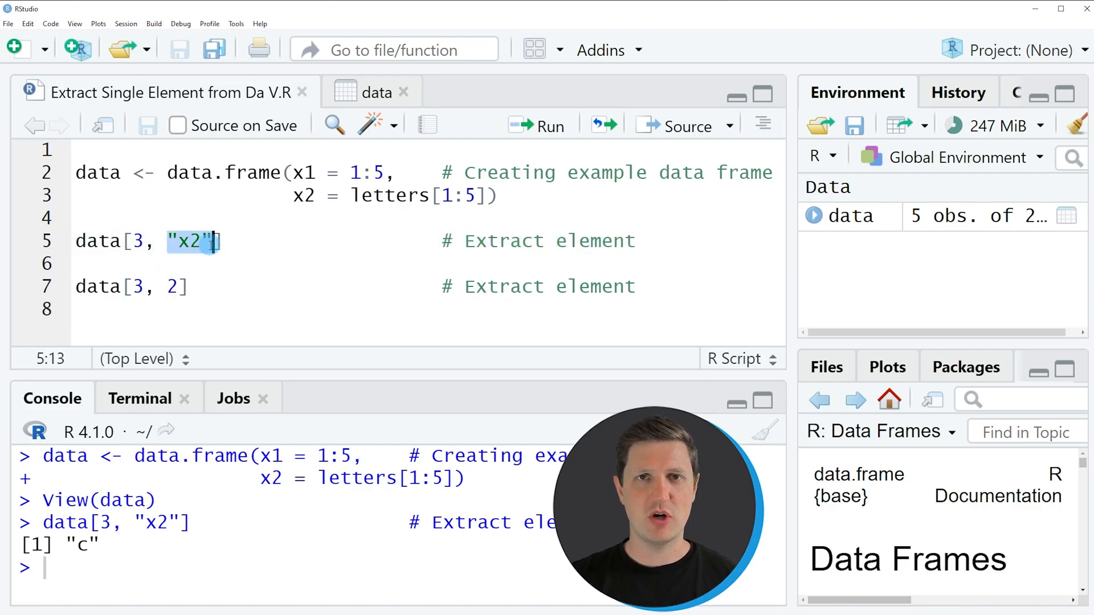